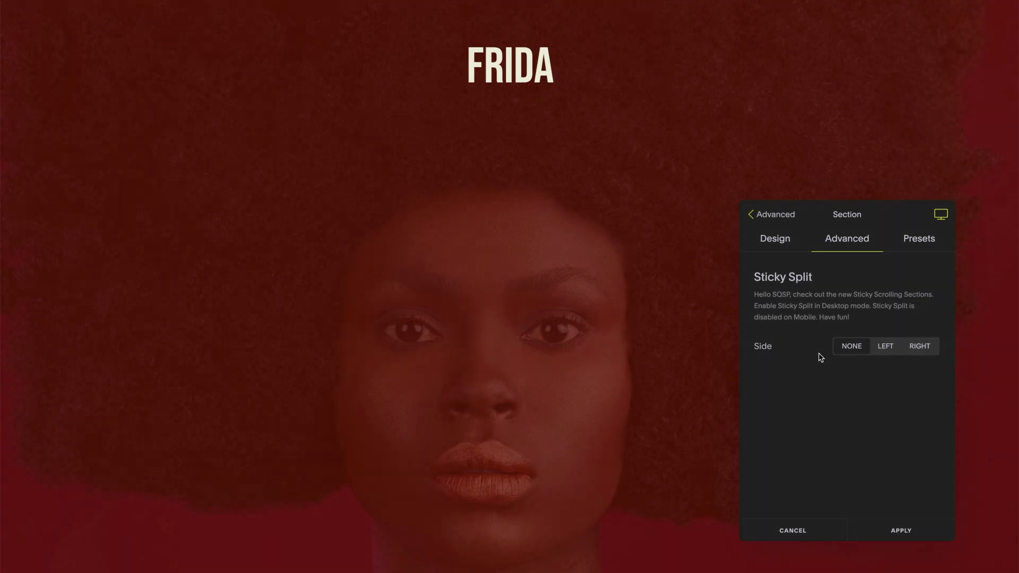
Set the FRIDA section's Sticky Split Side to Right, apply it, and select the third testimonial portrait.
{"action": "left_click", "coordinate": [919, 345]}
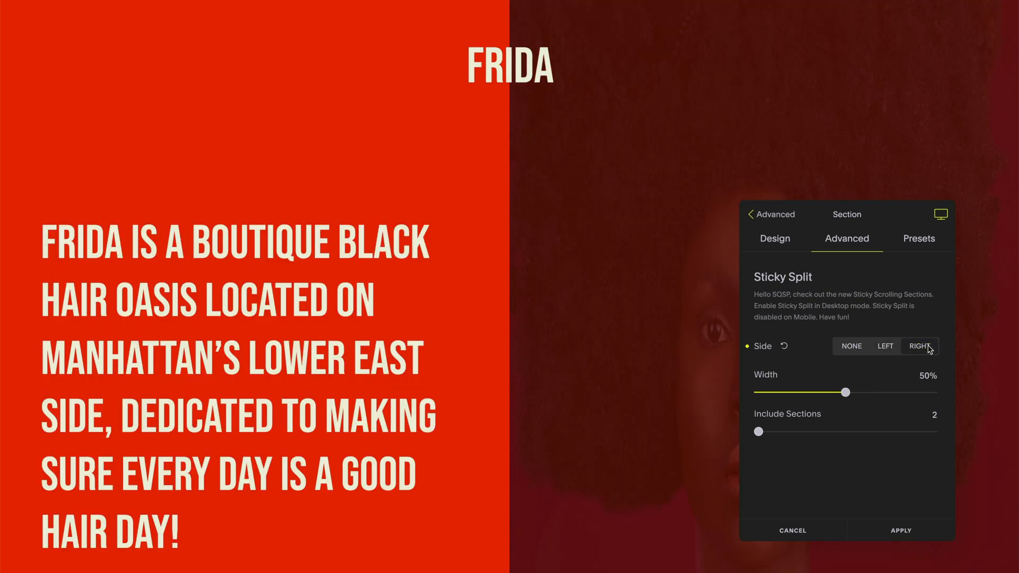
{"action": "left_click", "coordinate": [919, 345]}
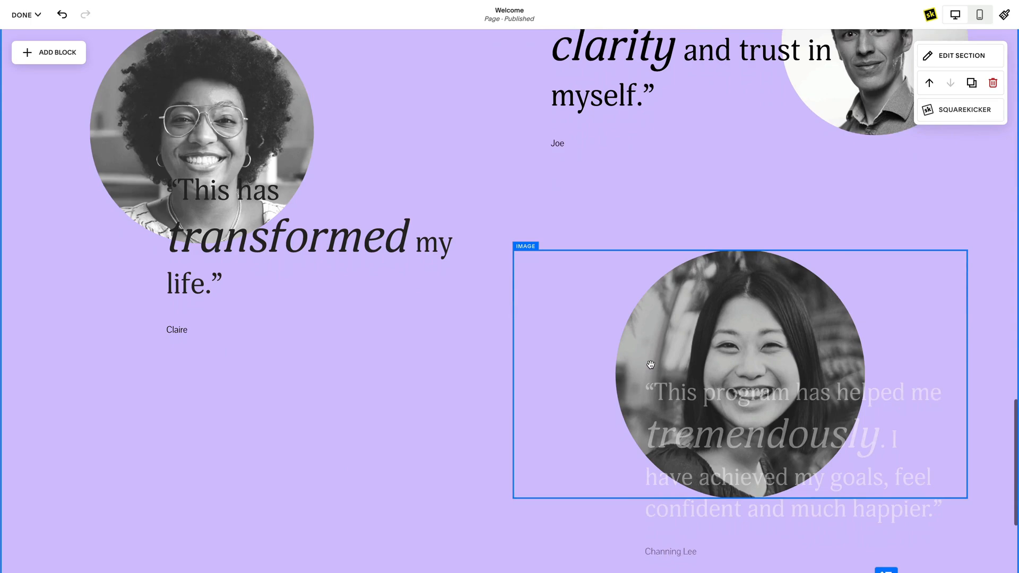
{"action": "left_click", "coordinate": [955, 14]}
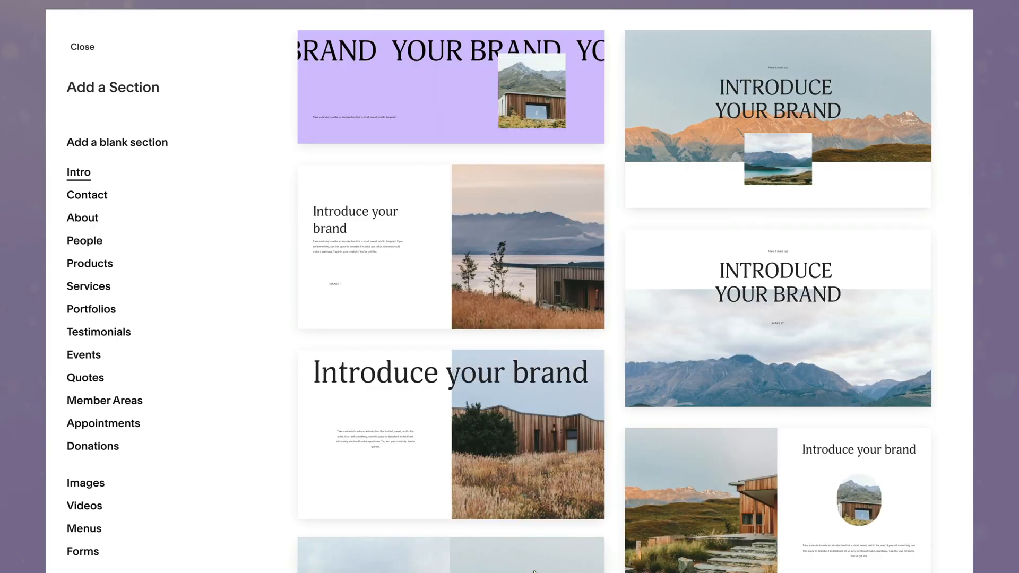
Scroll the Intro section layouts, then view the About and People categories.
{"action": "scroll", "scroll_direction": "down", "scroll_amount": 3}
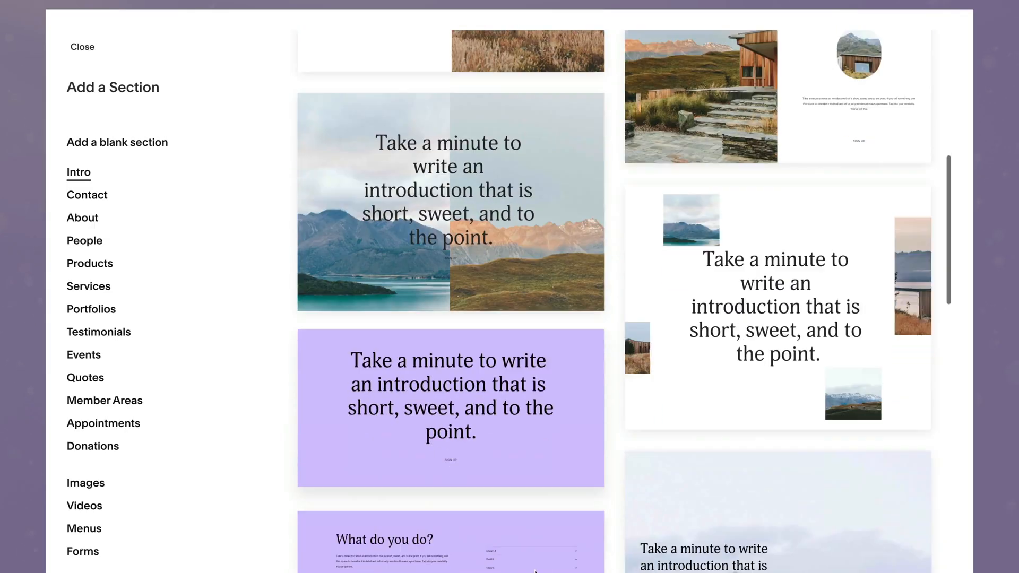
{"action": "left_click", "coordinate": [87, 195]}
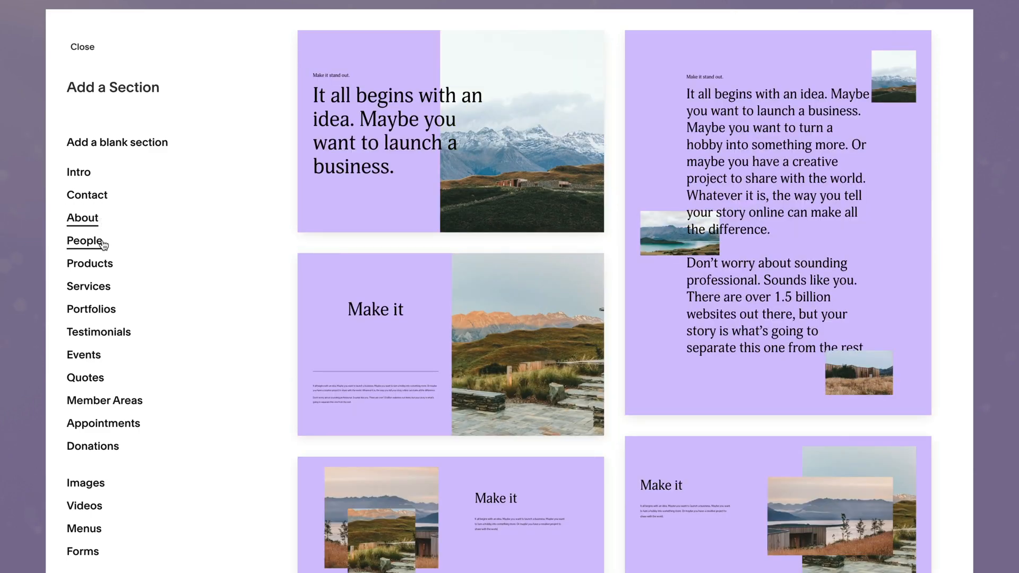
{"action": "left_click", "coordinate": [83, 240]}
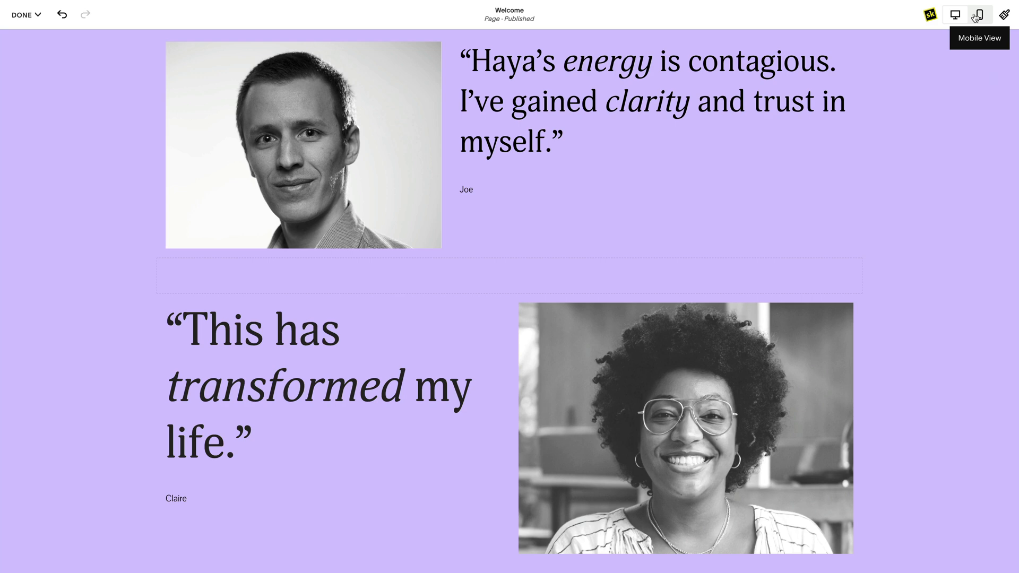
Switch to the Mobile View preview of the testimonials.
{"action": "left_click", "coordinate": [978, 15]}
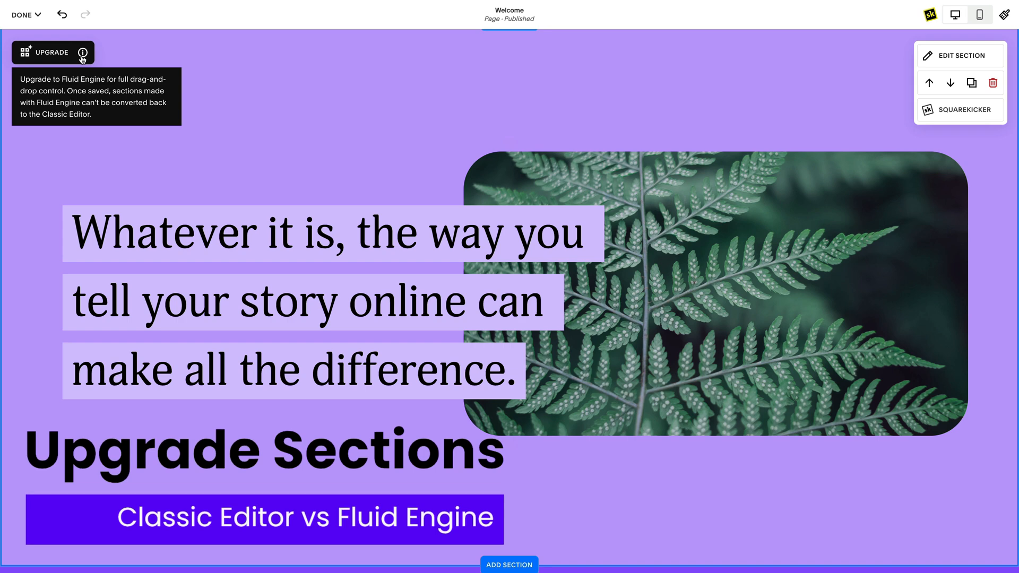
Upgrade the fern section to Fluid Engine and set the outline colour and size of 'your'.
{"action": "left_click", "coordinate": [61, 14]}
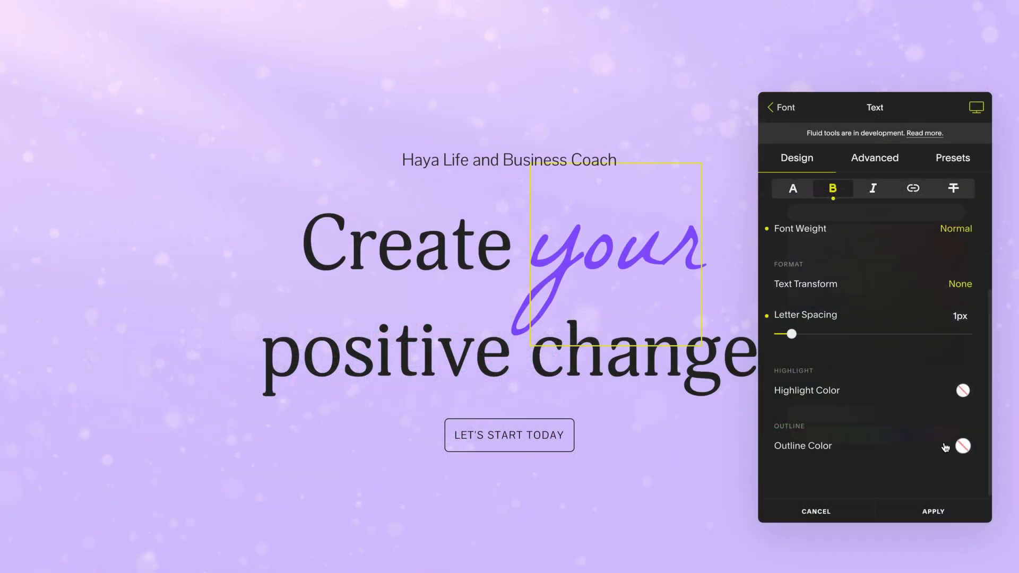
{"action": "left_click", "coordinate": [963, 445]}
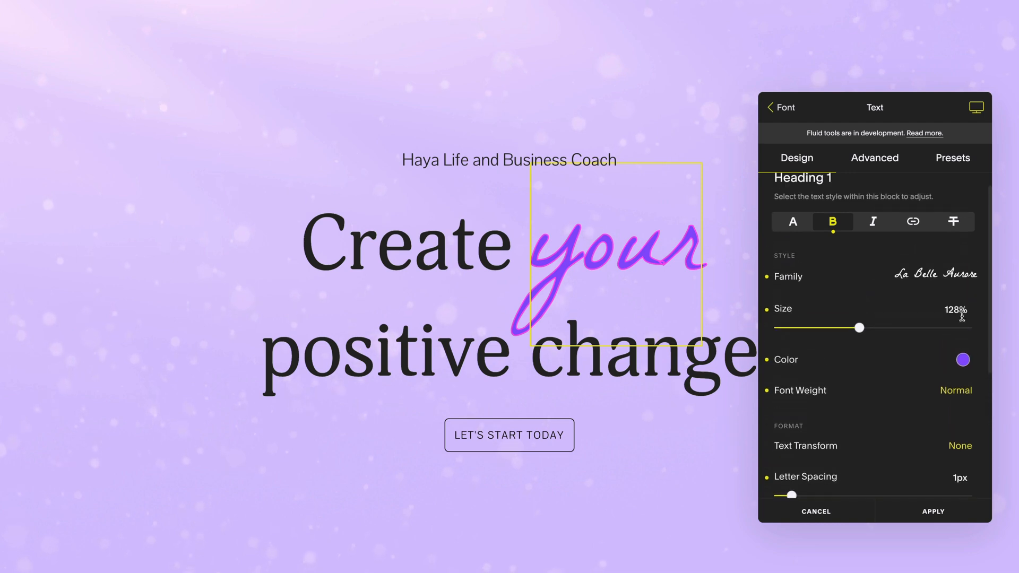
{"action": "left_click", "coordinate": [963, 359]}
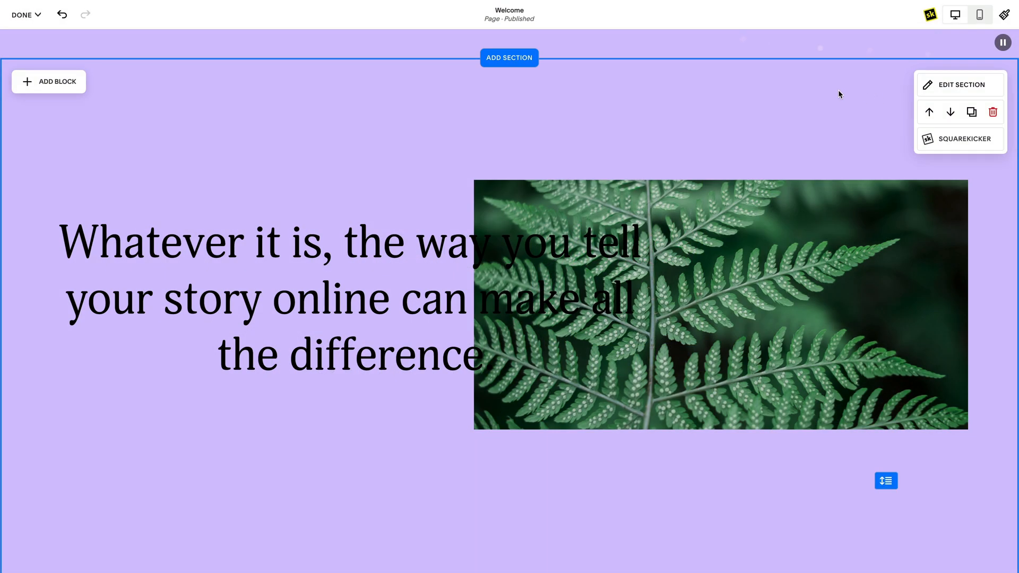
Undo three section changes, then discard all unsaved page changes and confirm.
{"action": "left_click", "coordinate": [61, 14]}
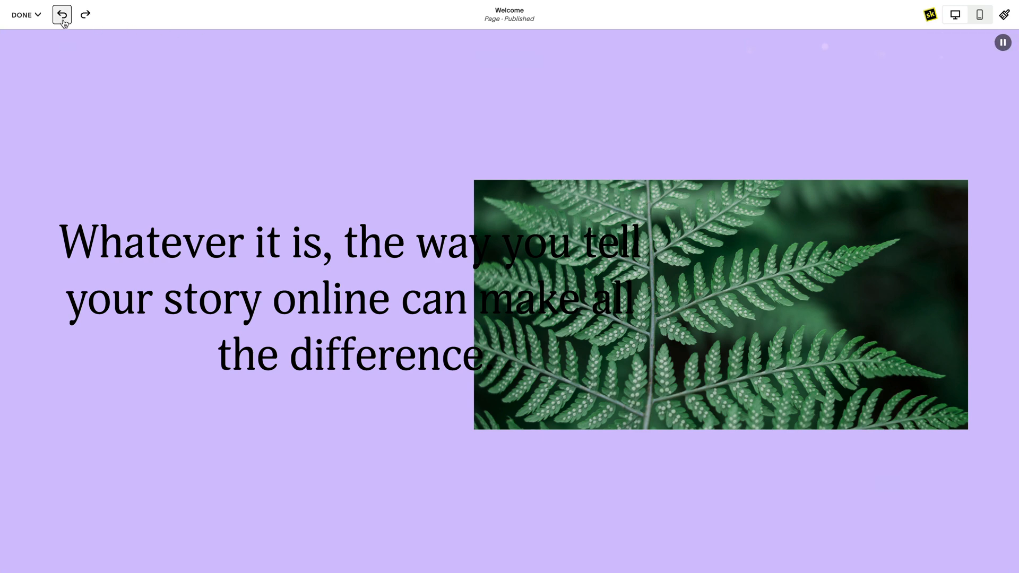
{"action": "left_click", "coordinate": [62, 15]}
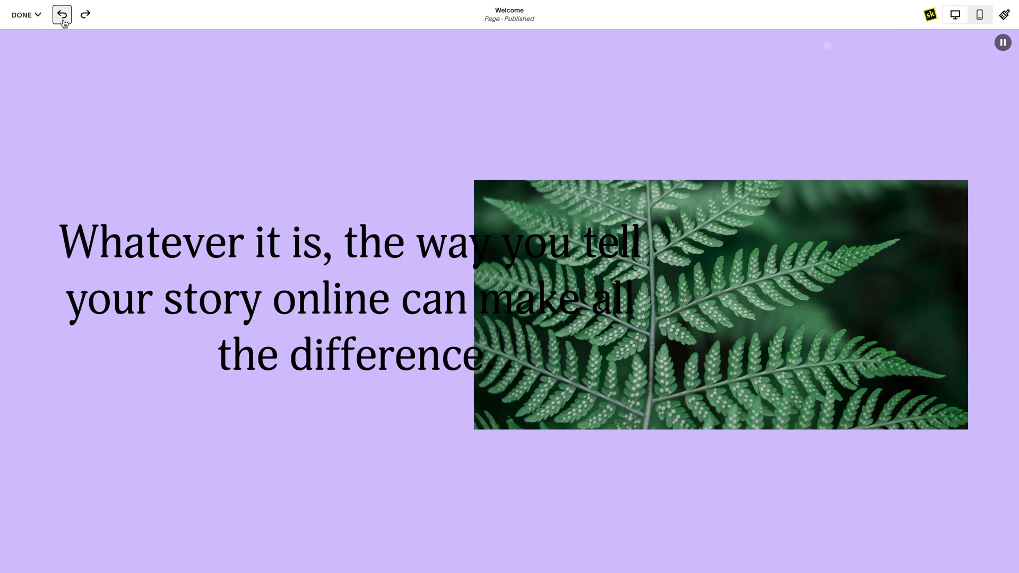
{"action": "left_click", "coordinate": [61, 14]}
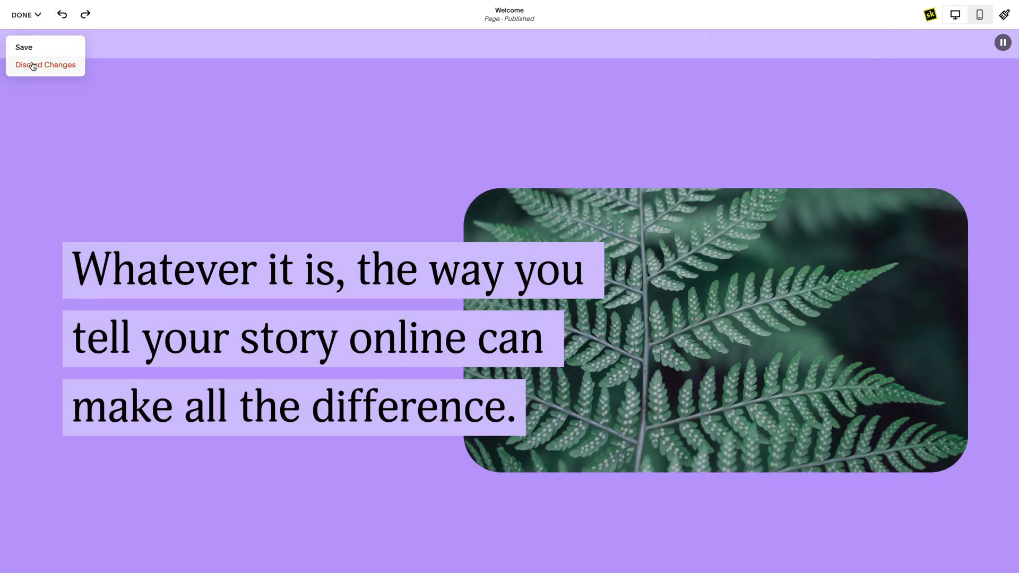
{"action": "left_click", "coordinate": [45, 64]}
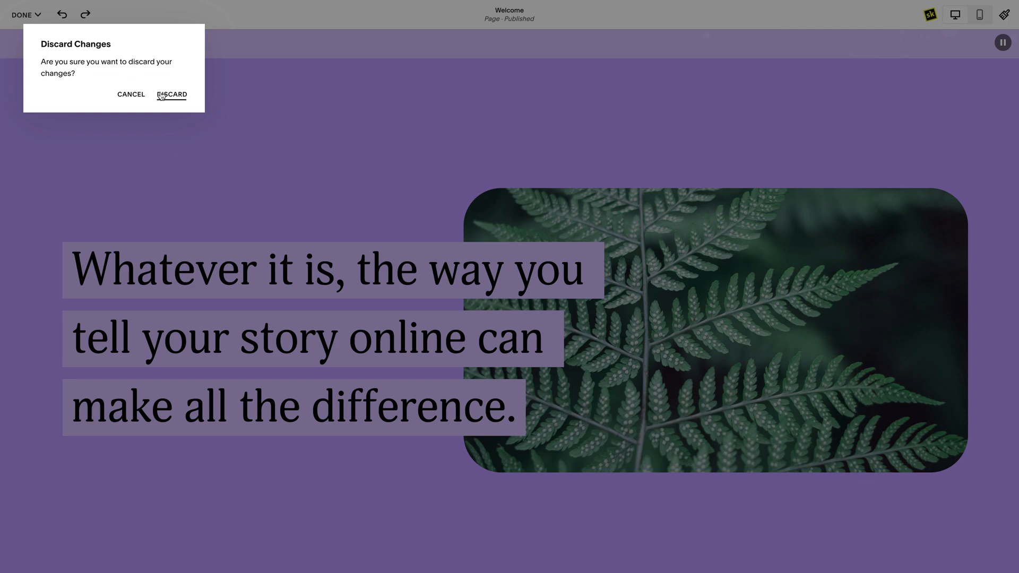
{"action": "left_click", "coordinate": [172, 94]}
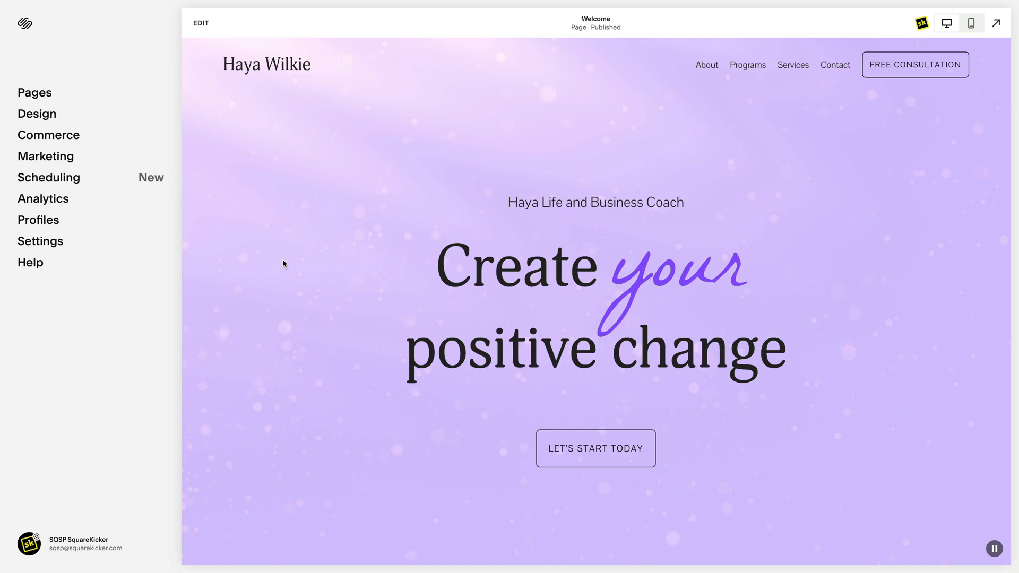
Duplicate the fern section, then duplicate the Welcome page from its settings and confirm.
{"action": "left_click", "coordinate": [200, 23]}
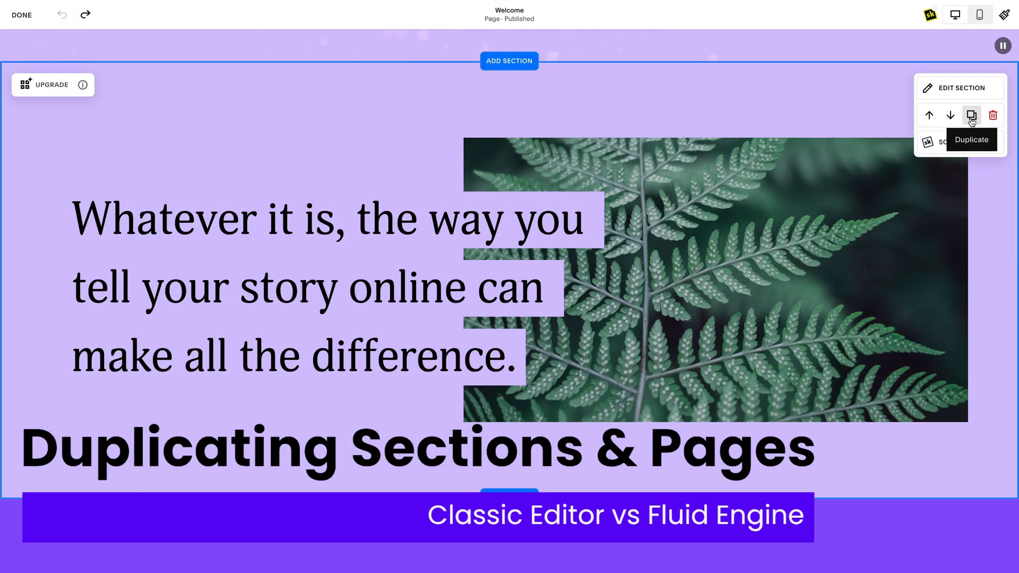
{"action": "left_click", "coordinate": [972, 116]}
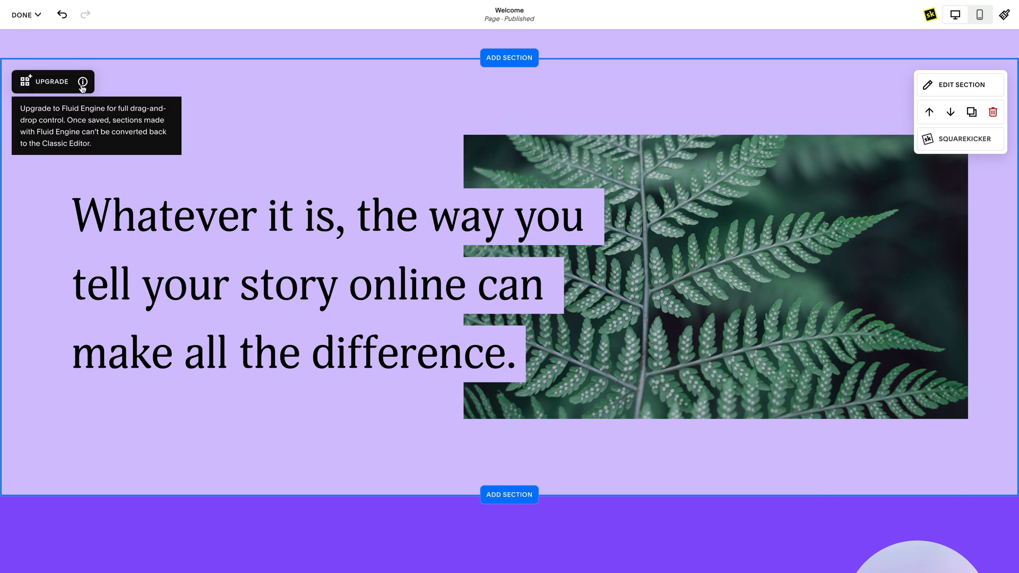
{"action": "left_click", "coordinate": [22, 14]}
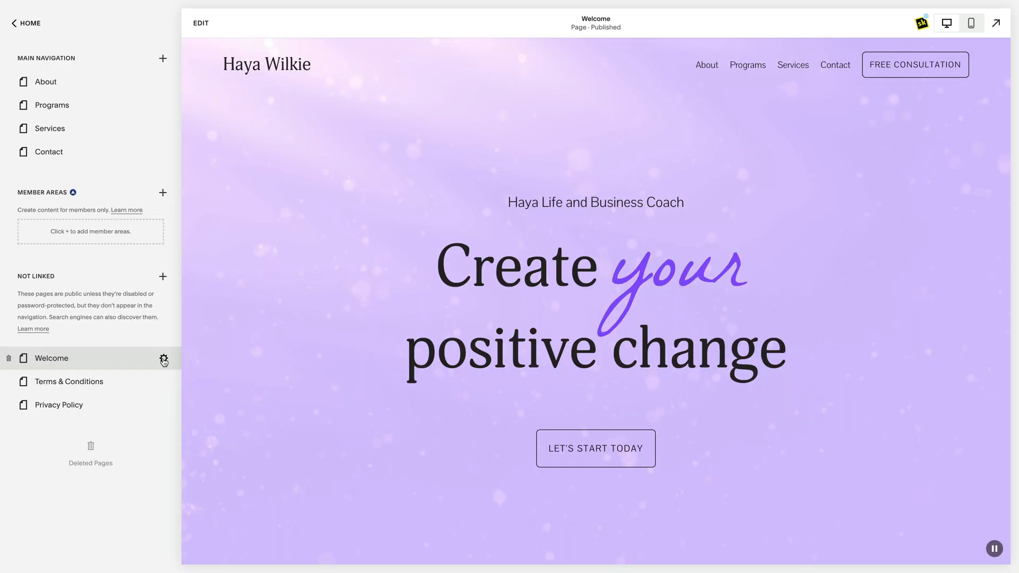
{"action": "left_click", "coordinate": [164, 359]}
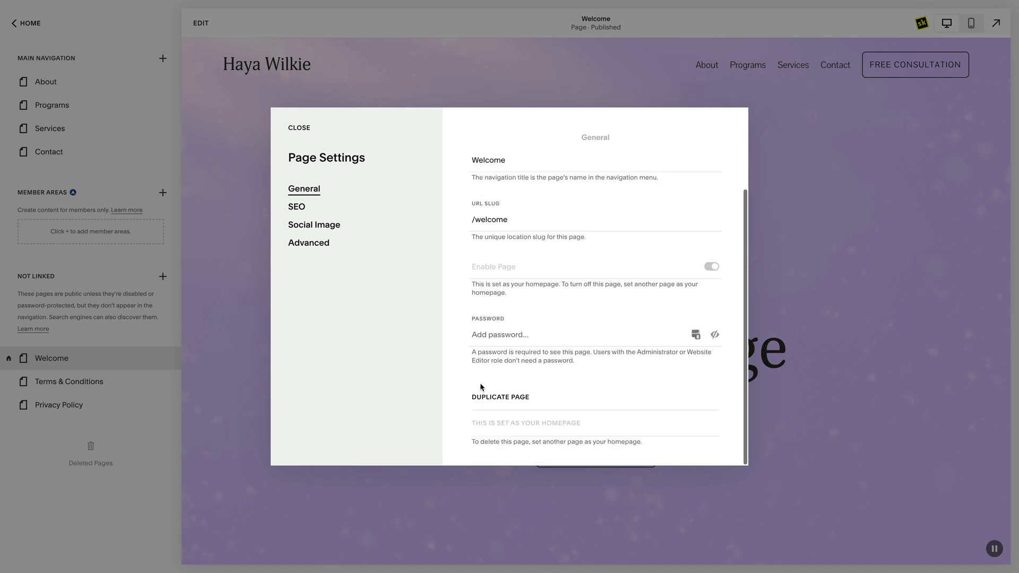
{"action": "left_click", "coordinate": [500, 396]}
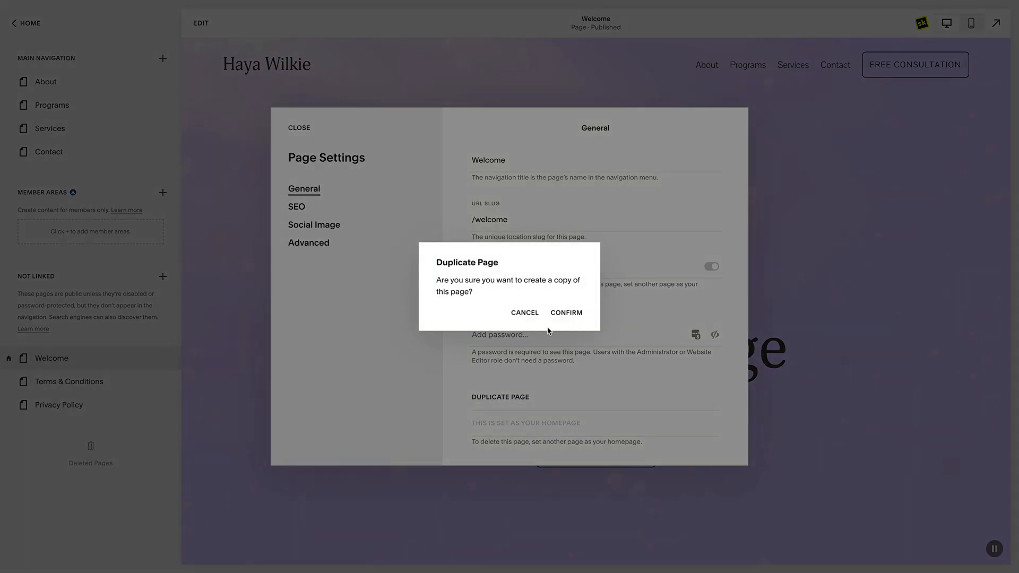
{"action": "left_click", "coordinate": [566, 313]}
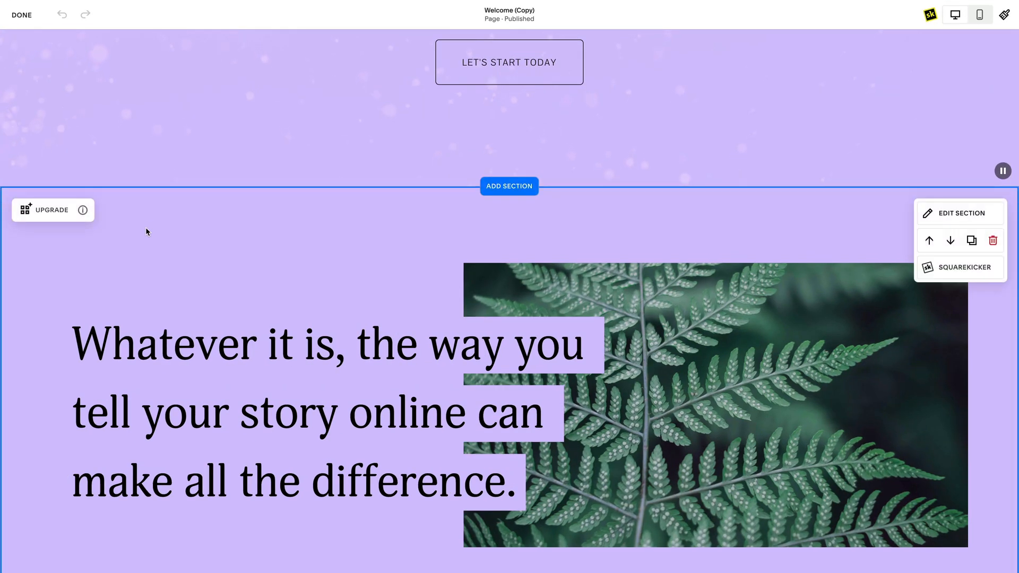
Try both Gap spacing options in the hero section's Format settings.
{"action": "scroll", "scroll_direction": "down", "scroll_amount": 3}
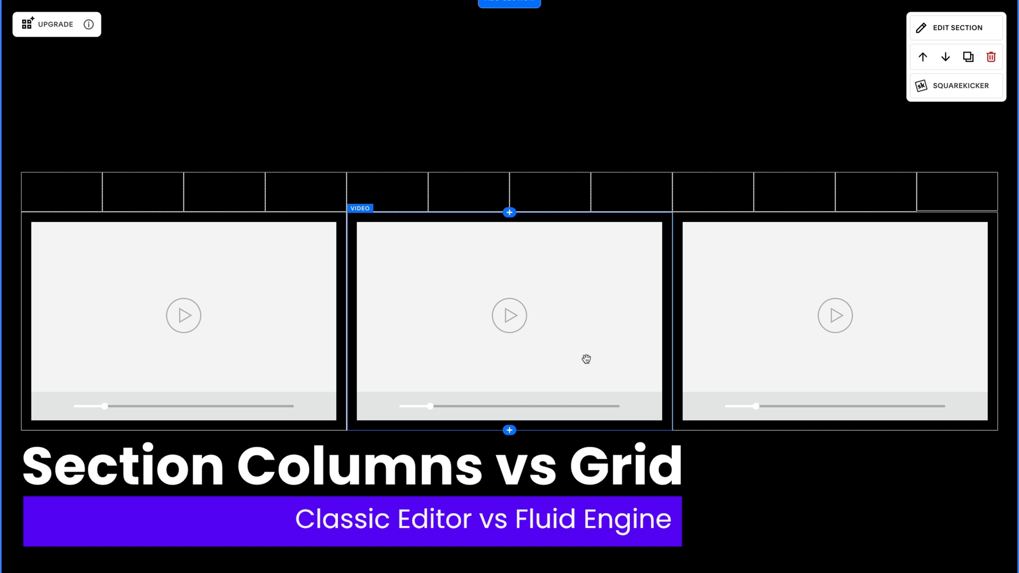
{"action": "mouse_move", "coordinate": [563, 360]}
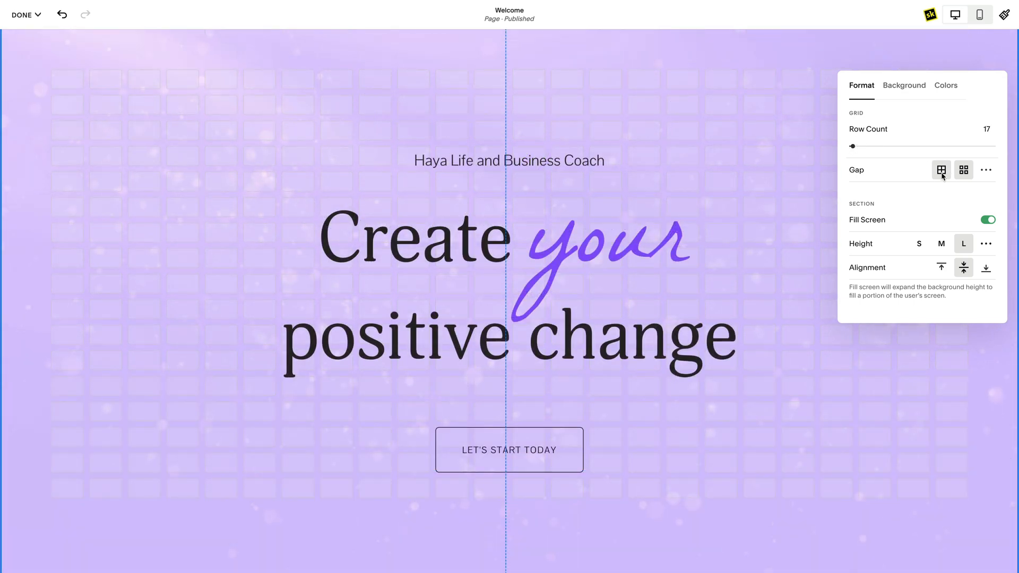
{"action": "left_click", "coordinate": [964, 169]}
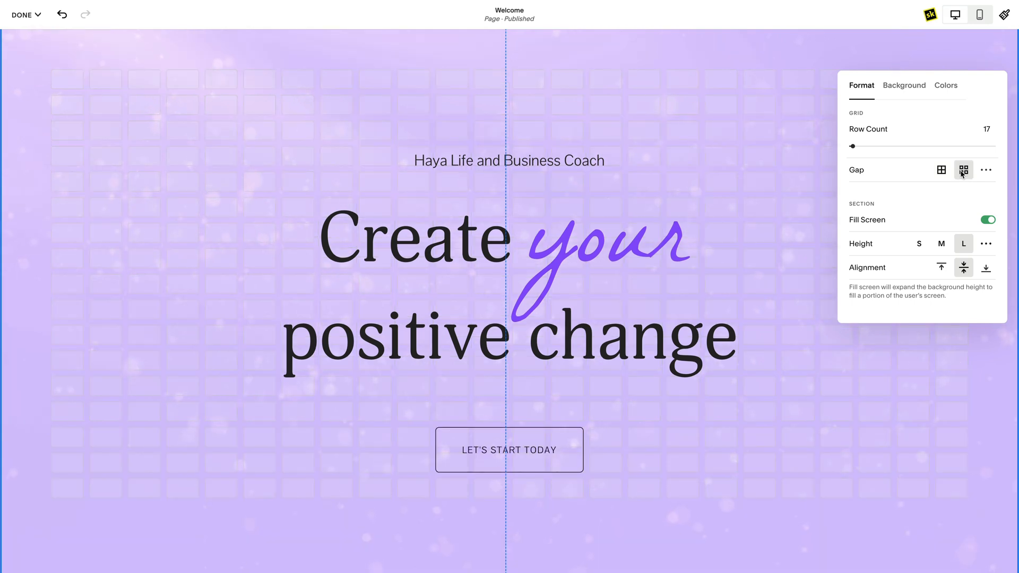
{"action": "left_click", "coordinate": [986, 170]}
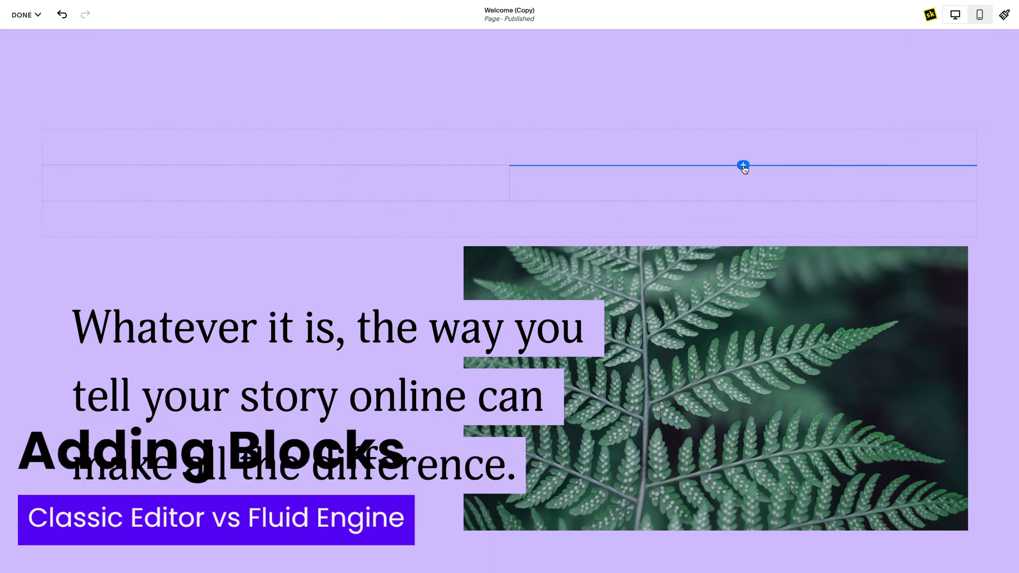
Open the block menu from a Classic Editor insertion point and from Fluid Engine's Add Block.
{"action": "left_click", "coordinate": [743, 165]}
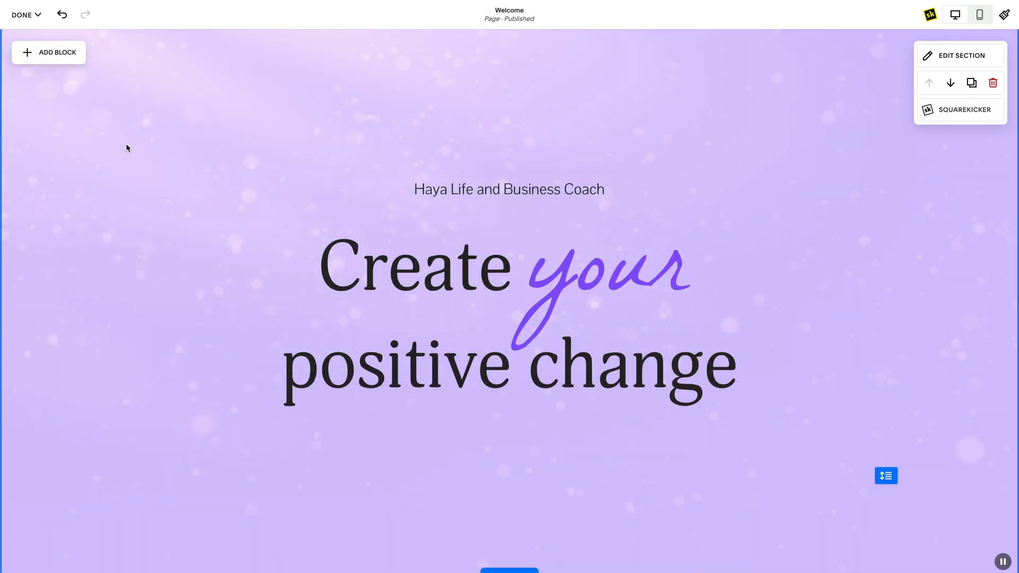
{"action": "left_click", "coordinate": [48, 52]}
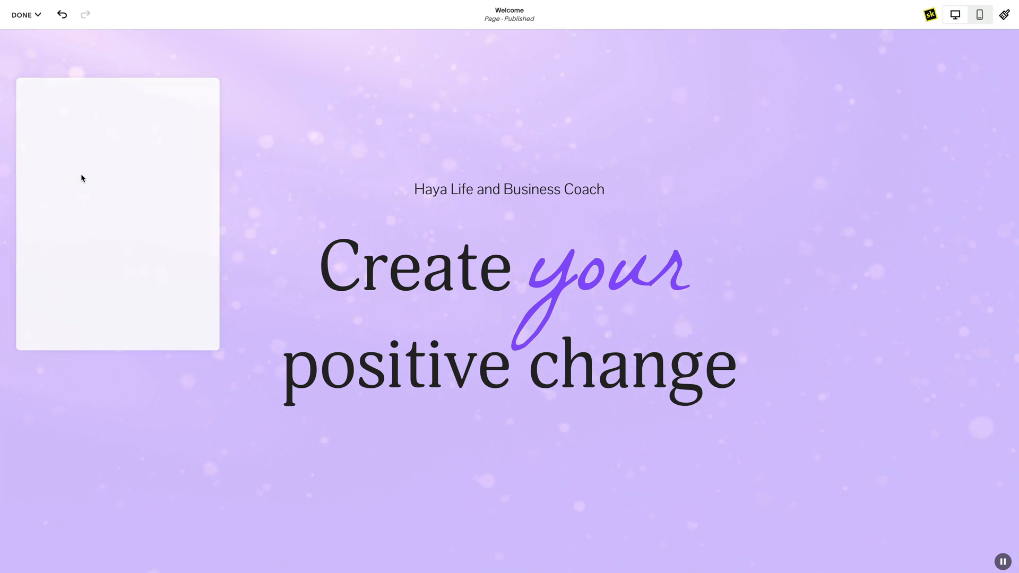
{"action": "left_click", "coordinate": [124, 196]}
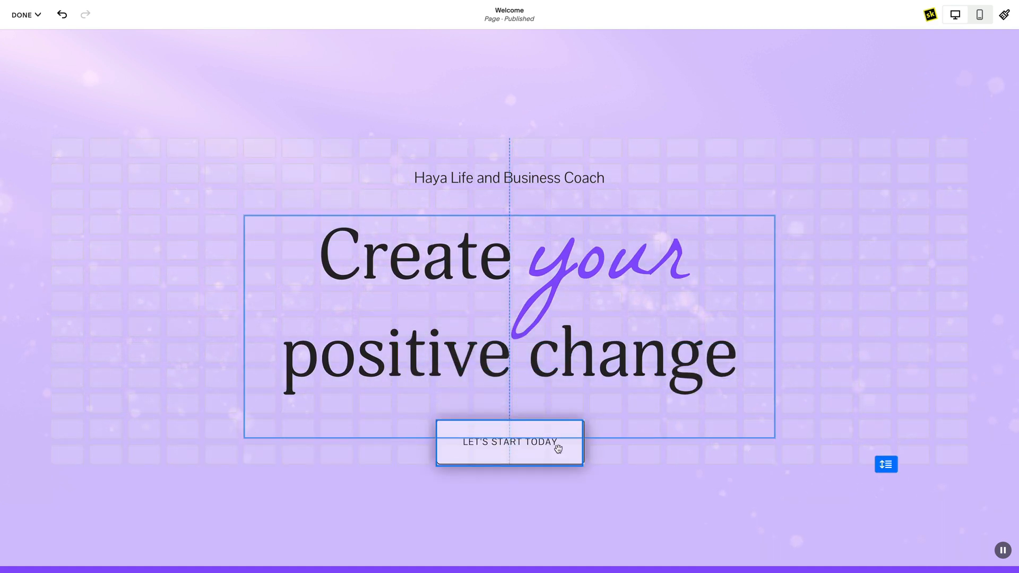
Insert an Image block and drag it above the 'Create your positive change' heading.
{"action": "scroll", "scroll_direction": "down", "scroll_amount": 3}
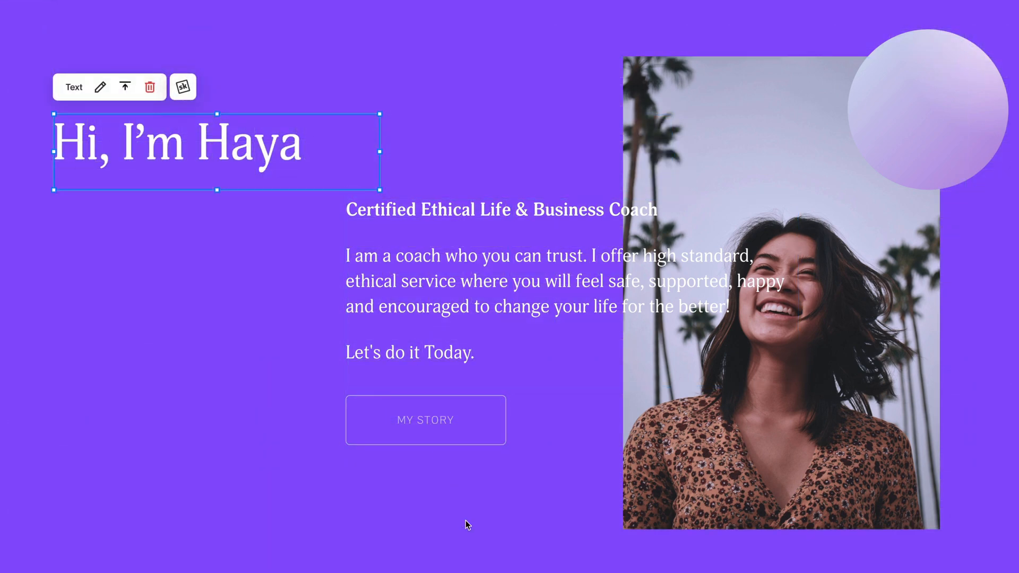
{"action": "left_click", "coordinate": [477, 279]}
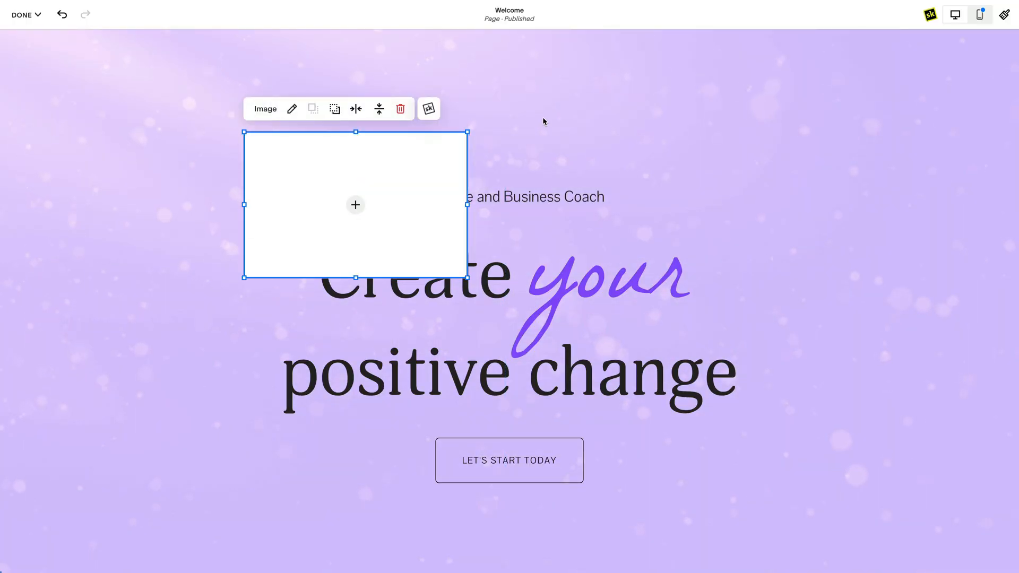
{"action": "left_click_drag", "start_coordinate": [356, 205], "coordinate": [203, 219]}
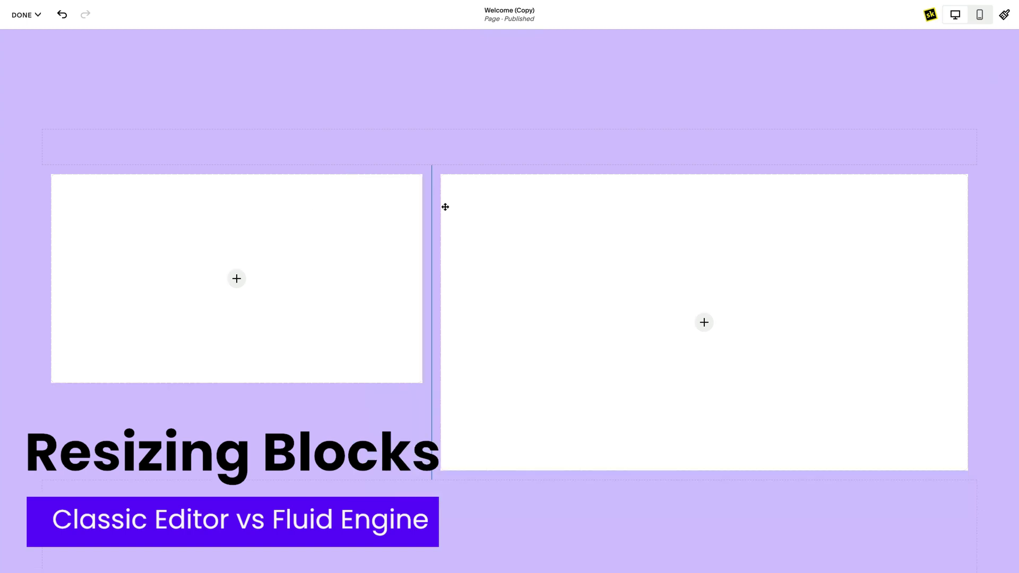
Adjust the divider between the two image columns, then select the second testimonial's photo.
{"action": "left_click", "coordinate": [237, 278]}
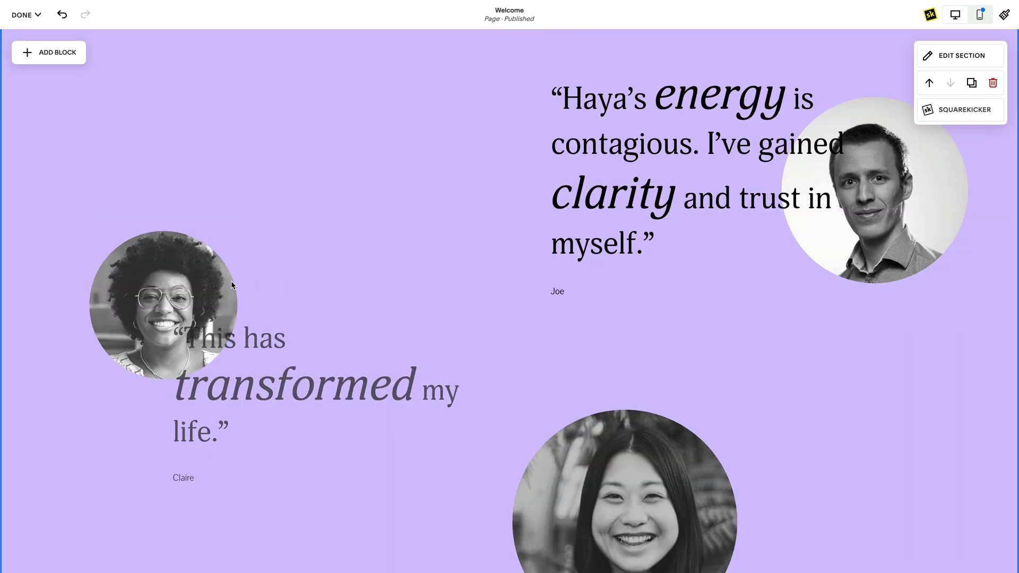
{"action": "left_click", "coordinate": [166, 303]}
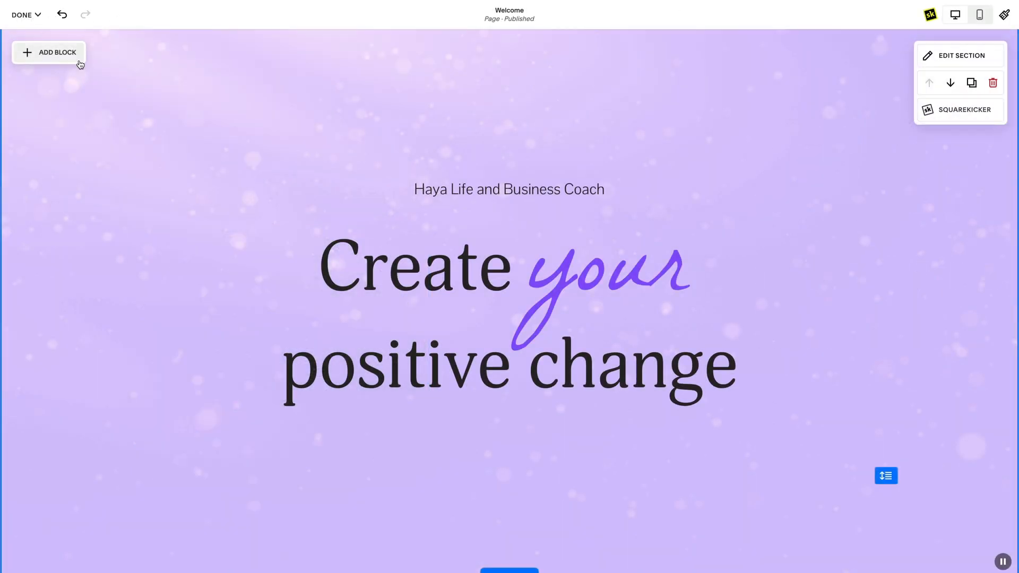
Fit the third testimonial's portrait inside its block and align it to the bottom.
{"action": "left_click", "coordinate": [48, 52]}
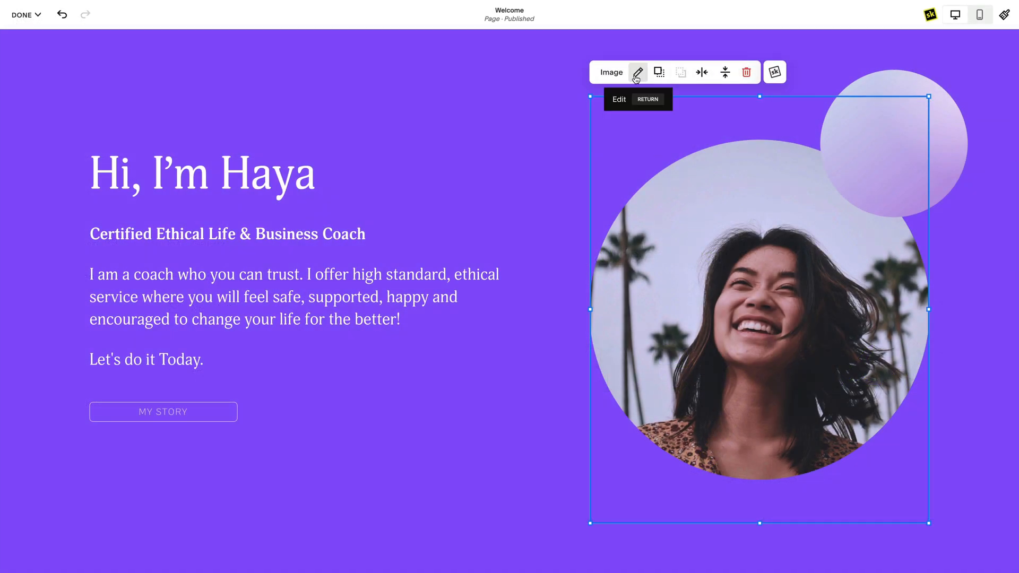
{"action": "left_click", "coordinate": [638, 72]}
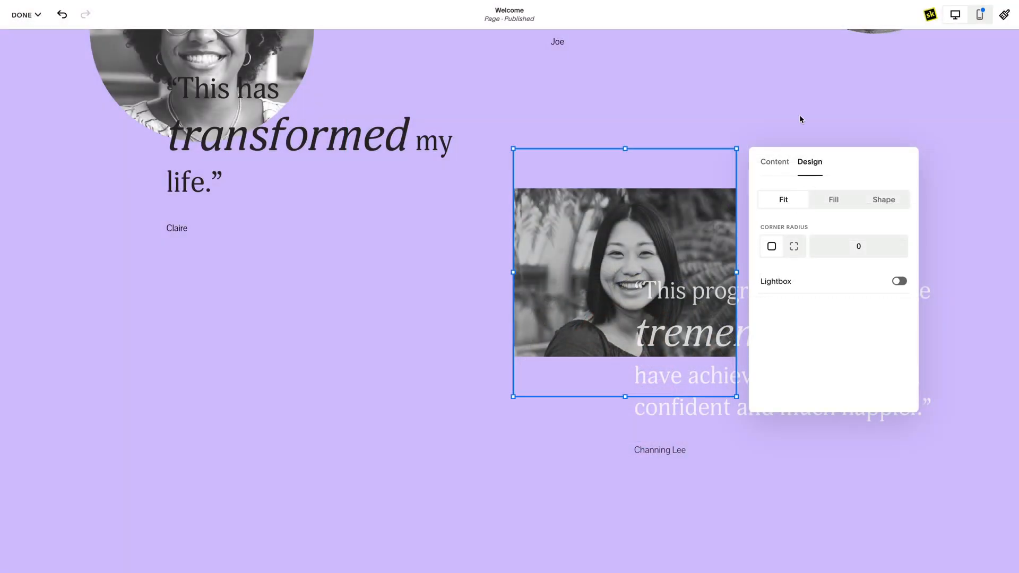
{"action": "mouse_move", "coordinate": [678, 171]}
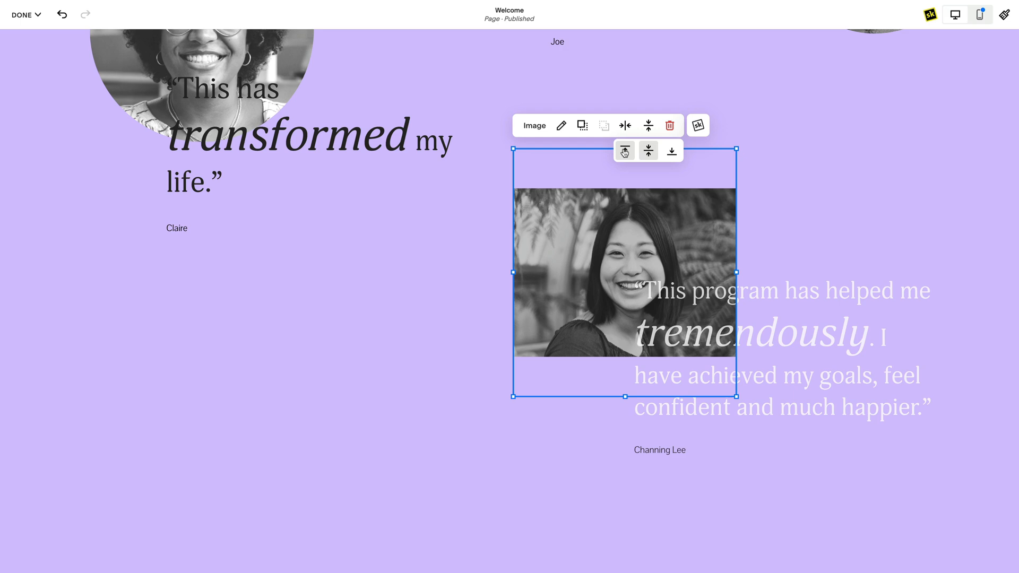
{"action": "left_click", "coordinate": [672, 150]}
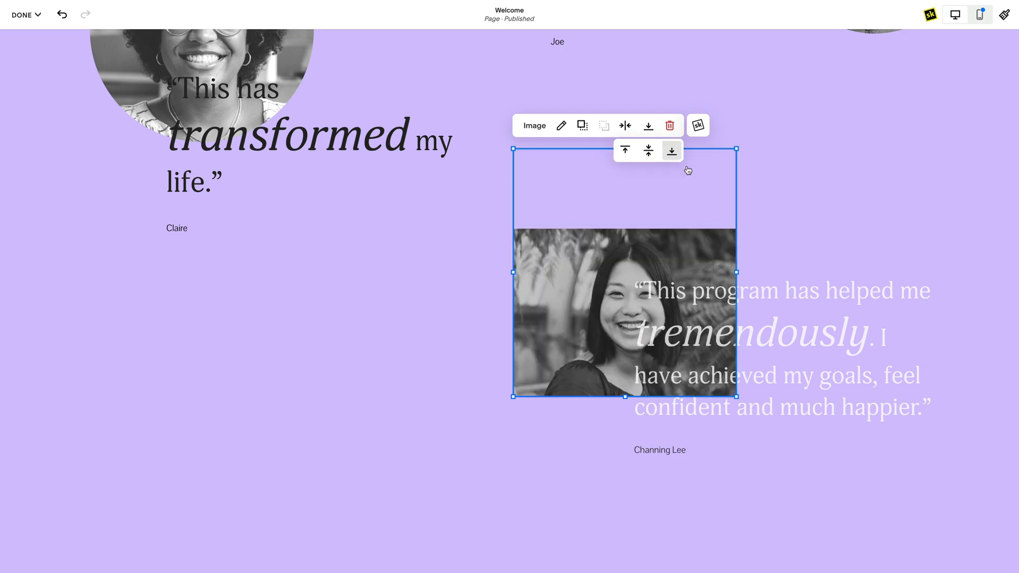
{"action": "scroll", "scroll_direction": "up", "scroll_amount": 3}
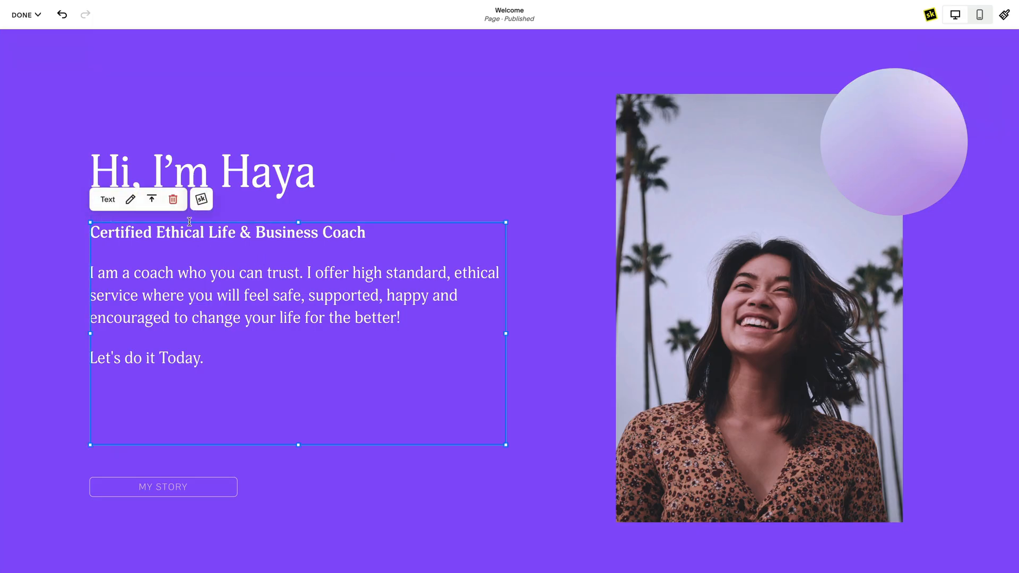
{"action": "left_click", "coordinate": [150, 200]}
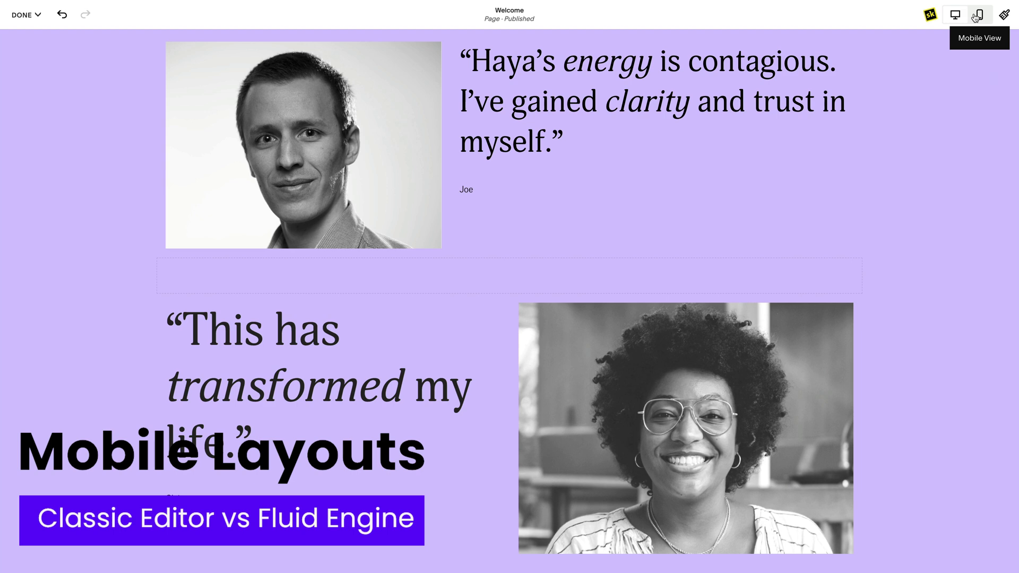
Scroll through the stacked testimonials in Mobile View, then return to the desktop view.
{"action": "left_click", "coordinate": [977, 14]}
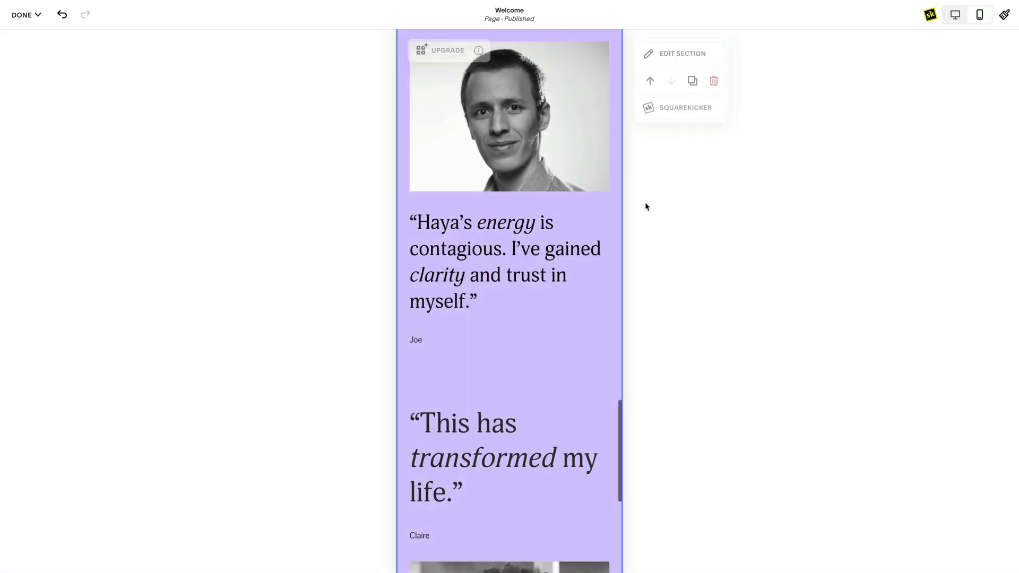
{"action": "scroll", "scroll_direction": "down", "scroll_amount": 3}
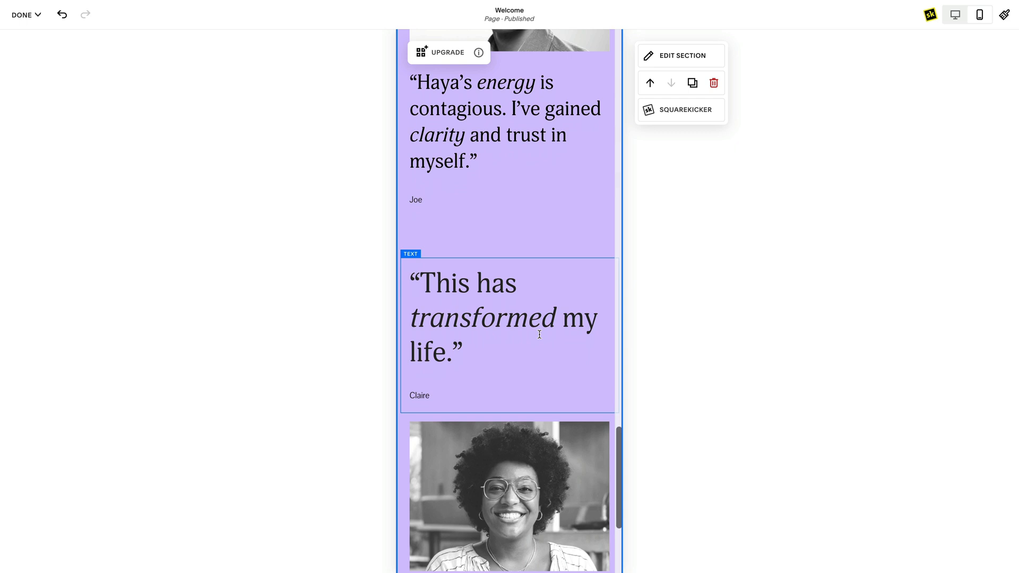
{"action": "scroll", "scroll_direction": "down", "scroll_amount": 3}
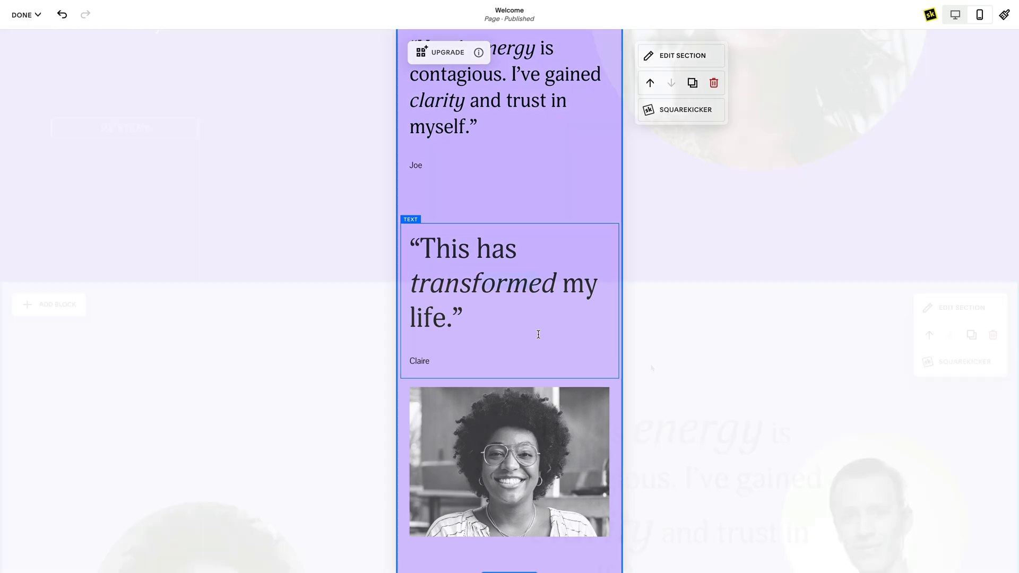
{"action": "left_click", "coordinate": [954, 14]}
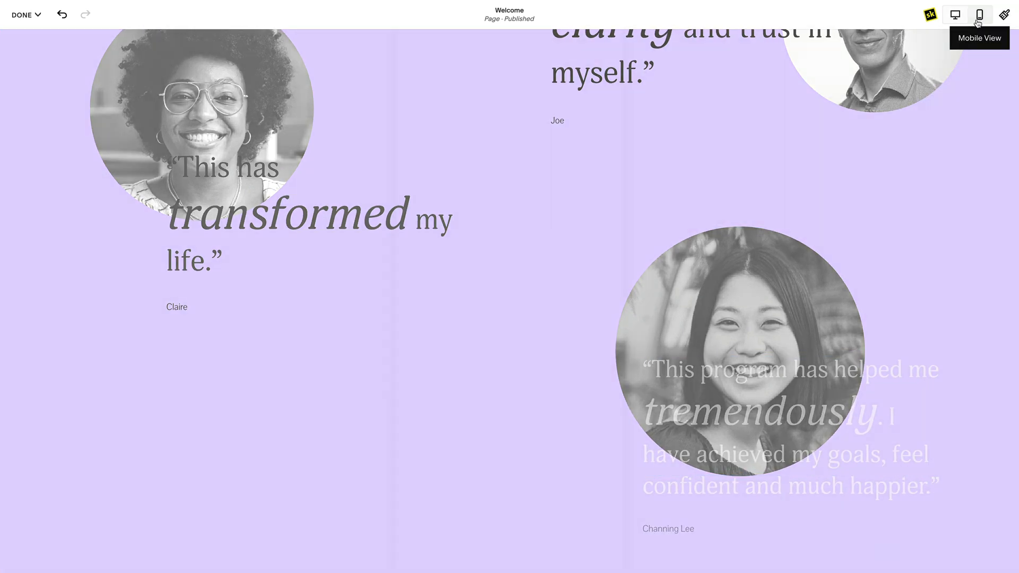
In Mobile View, select the second testimonial photo and the portrait over the decorative circle.
{"action": "left_click", "coordinate": [979, 15]}
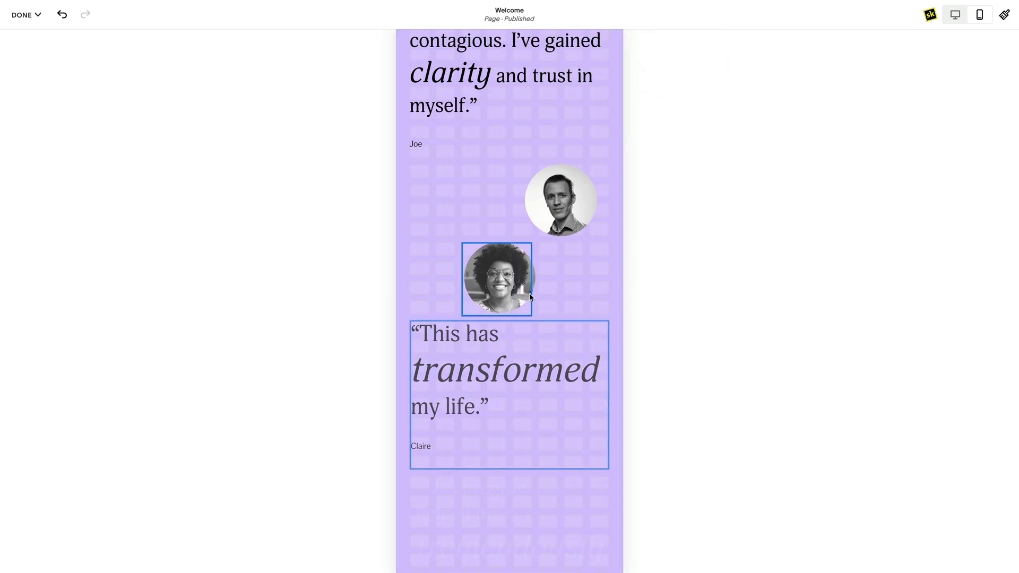
{"action": "left_click", "coordinate": [496, 278]}
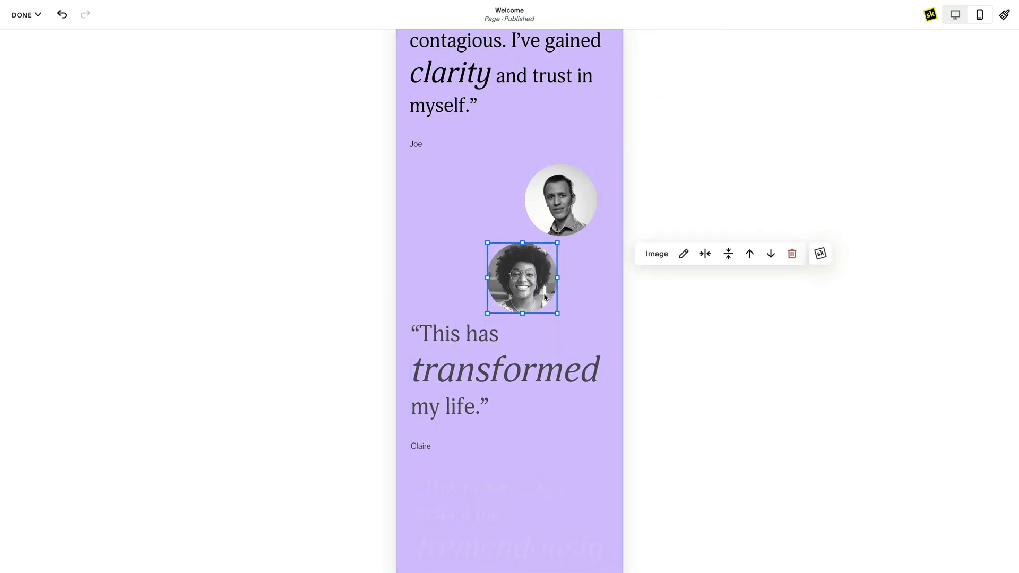
{"action": "scroll", "scroll_direction": "up", "scroll_amount": 3}
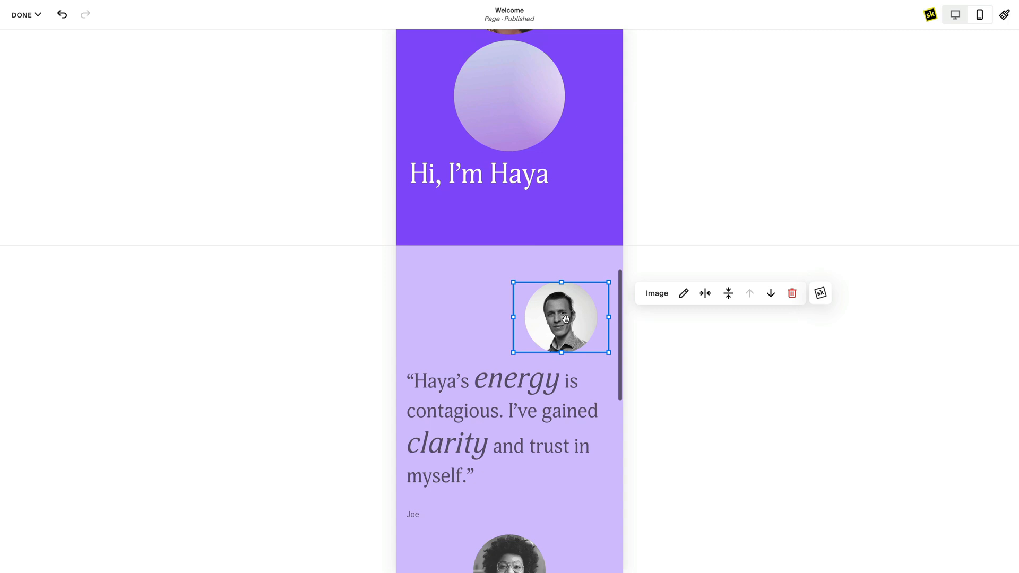
{"action": "scroll", "scroll_direction": "down", "scroll_amount": 3}
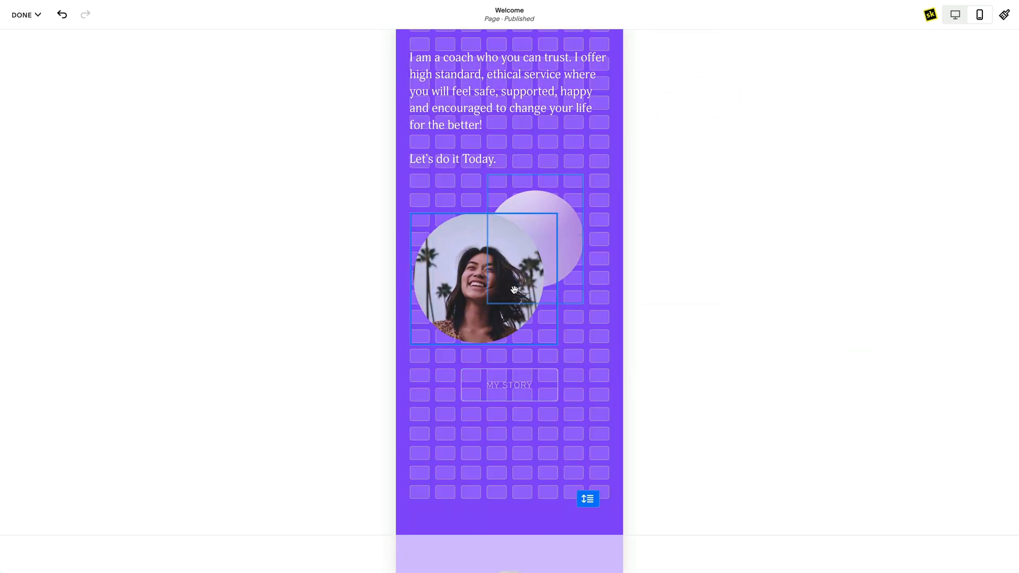
{"action": "left_click", "coordinate": [484, 278]}
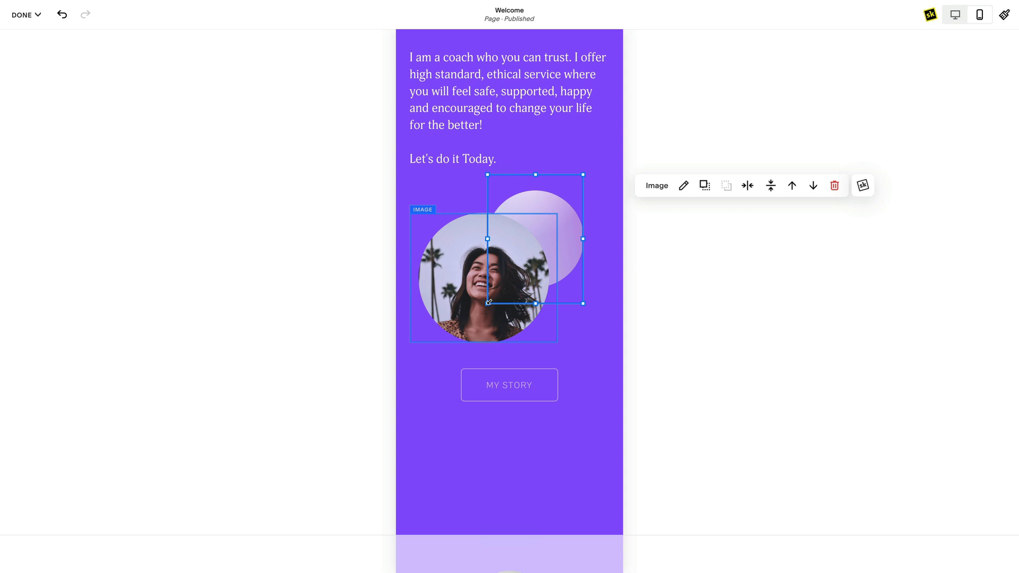